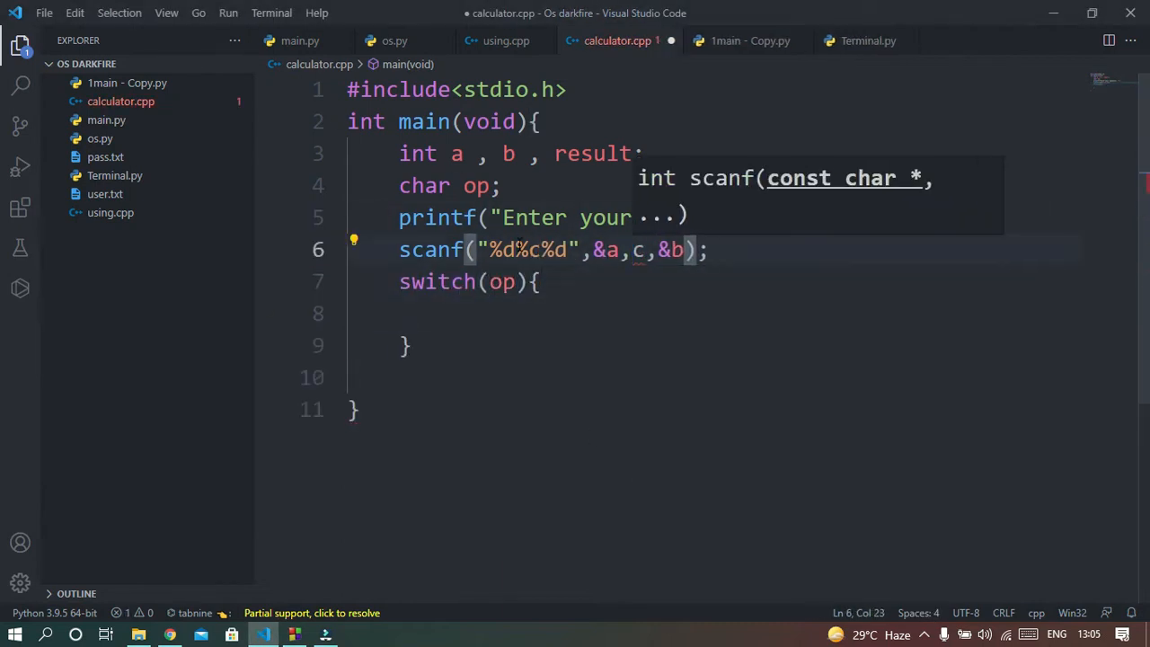
Write case '+' and case '-' blocks and start a printf showing a + b = result
text(case '+':)
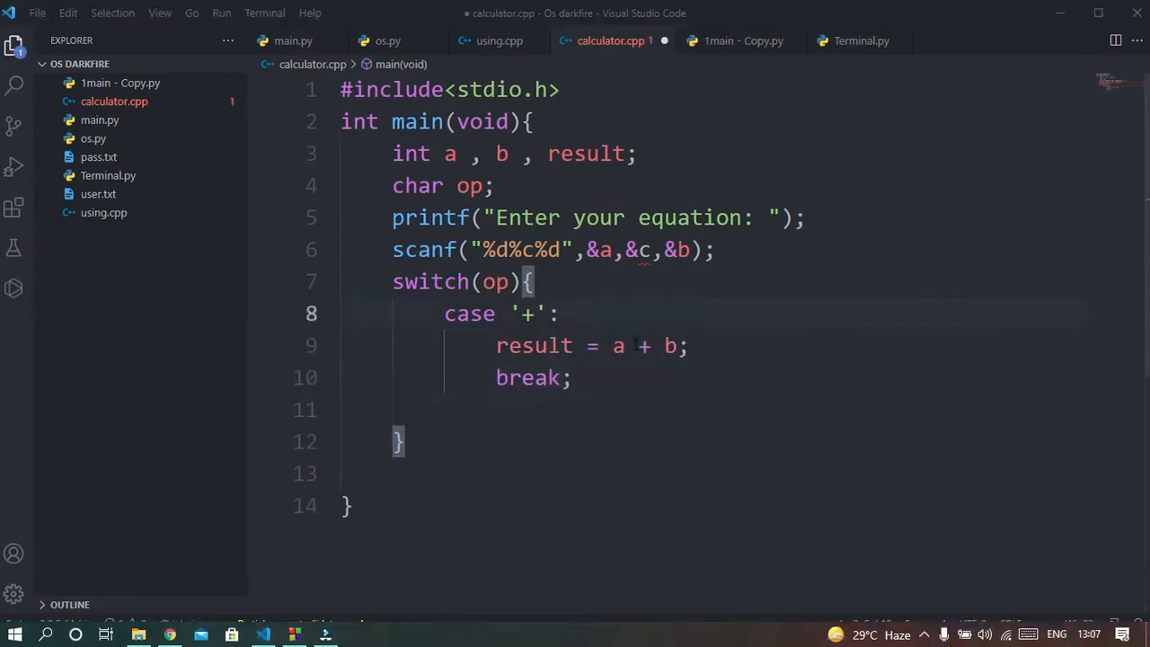
text(case '-':)
text(printf(")
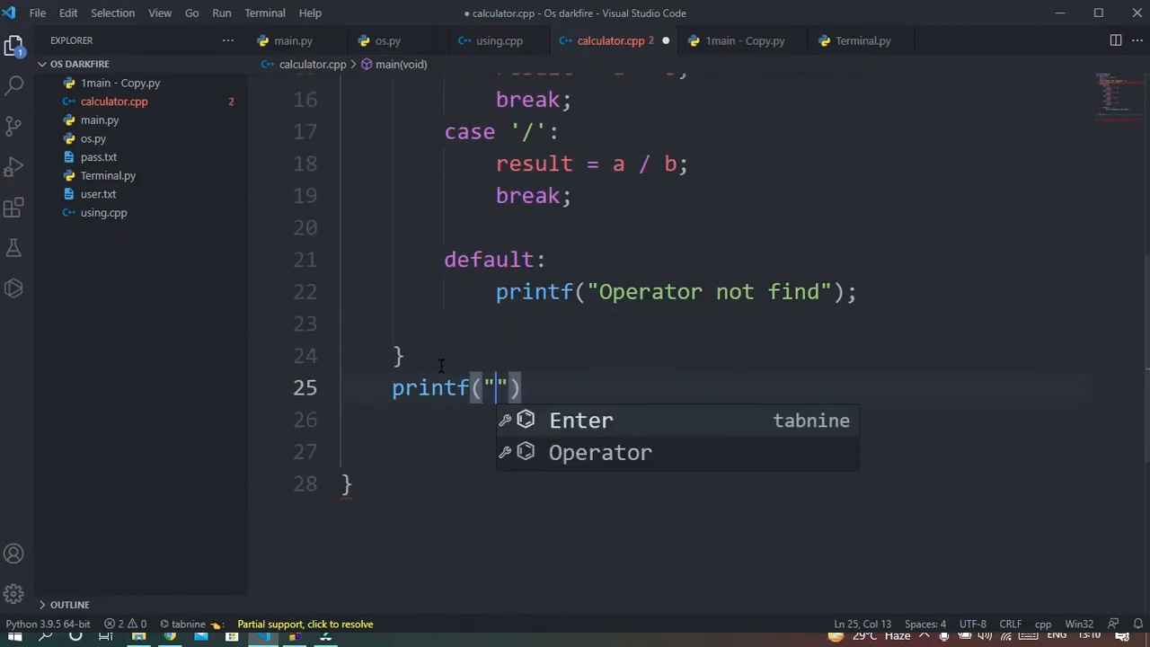
text(&a,"+"&b," = ")
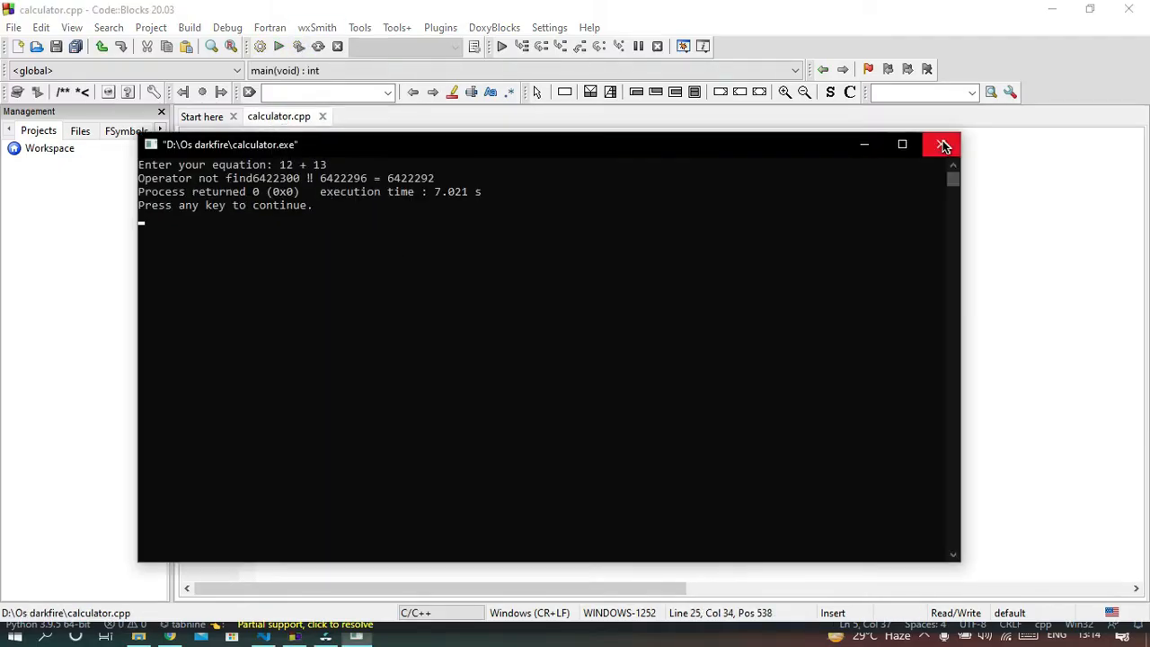
Close the calculator's console output after testing 12 + 13
click(942, 144)
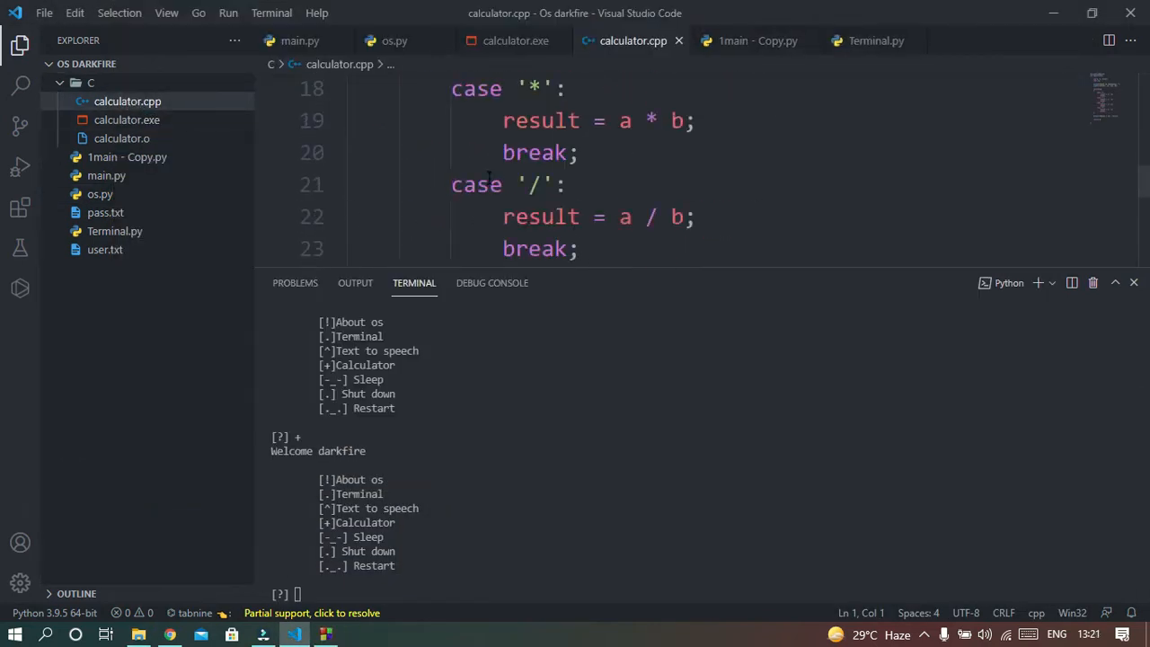
Focus the integrated terminal running os.py to choose the Calculator option
click(327, 634)
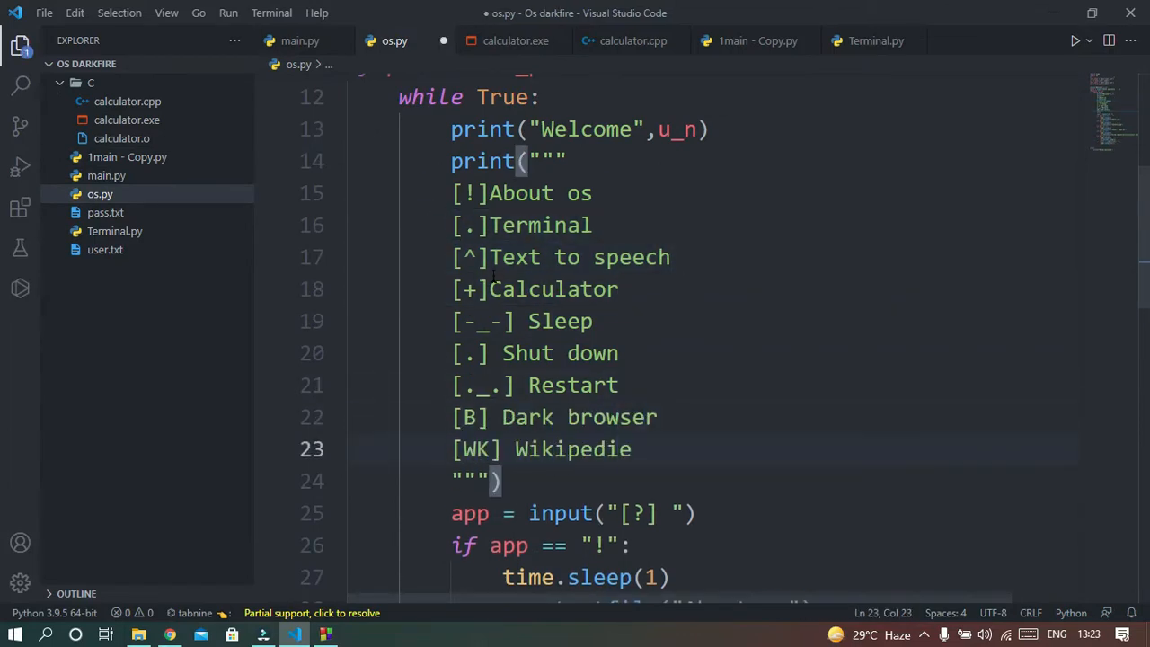
Return to os.py and add a '[(D_C)] Digital co' entry to the menu string
click(295, 40)
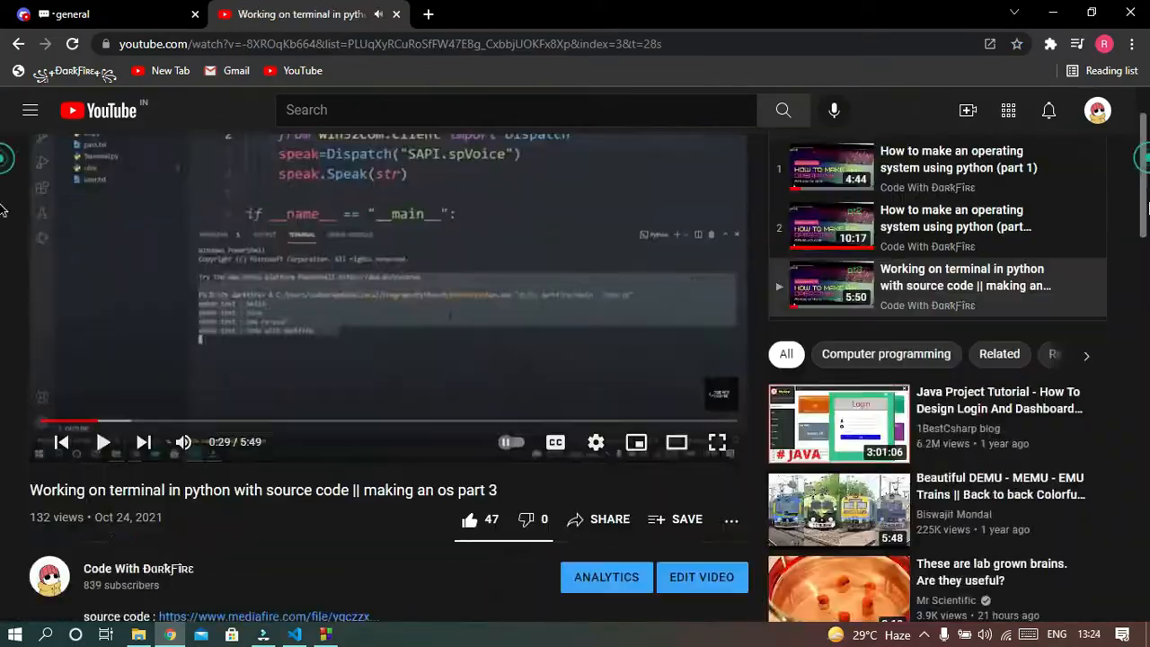
click(291, 636)
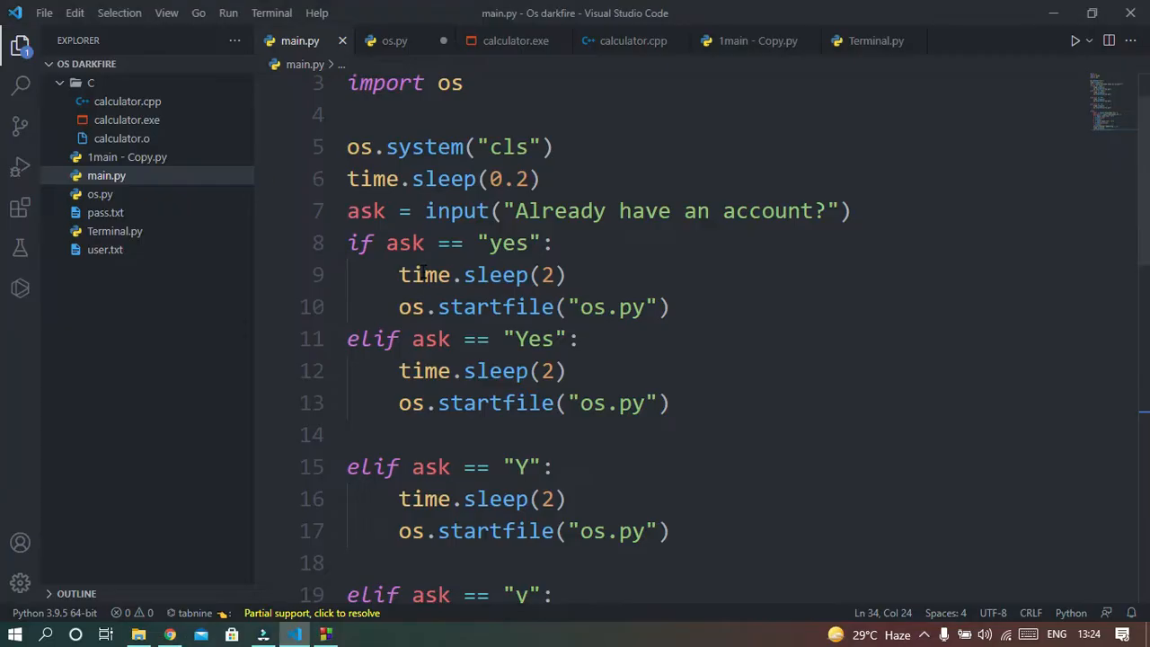
click(392, 39)
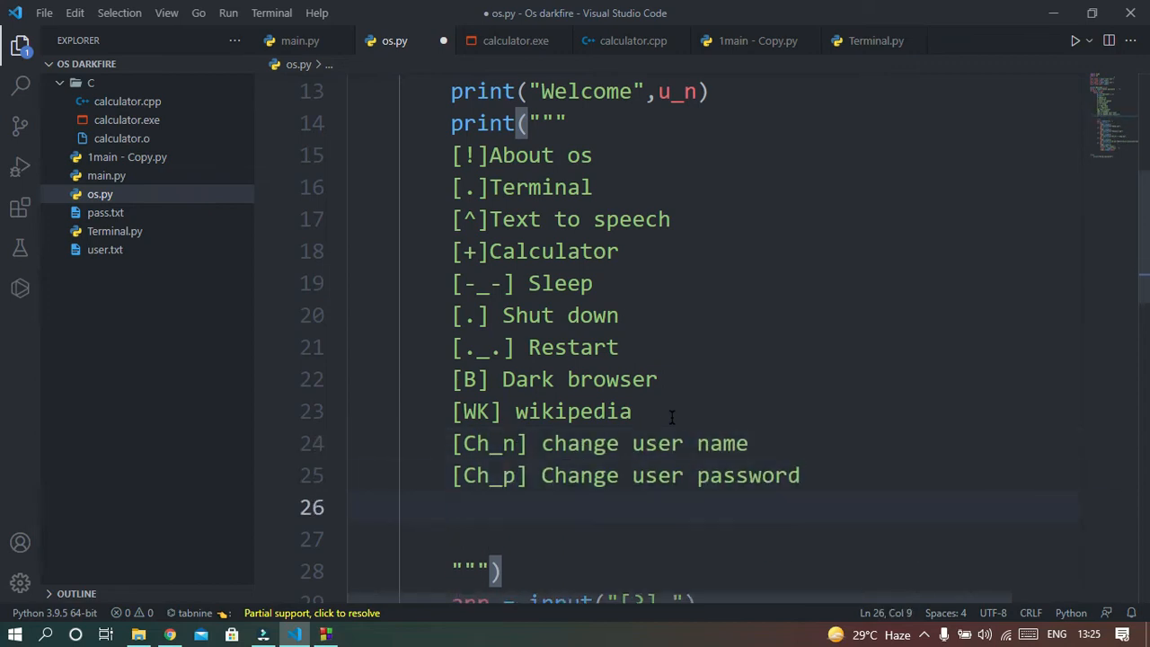
text([(D_C)] Digital co)
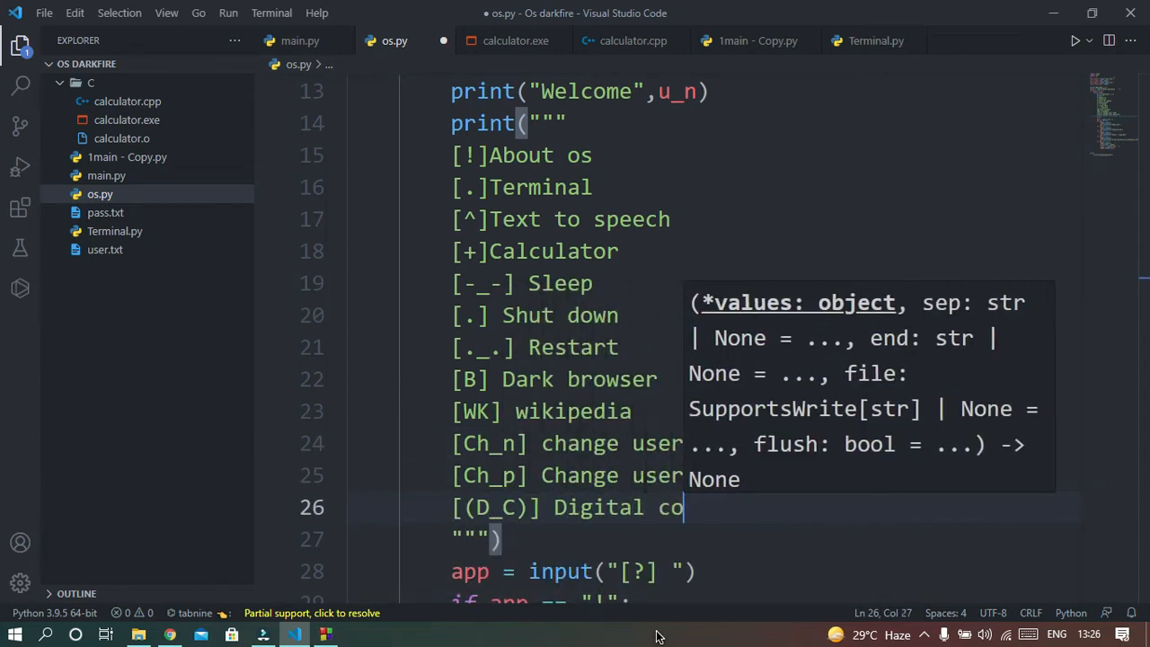